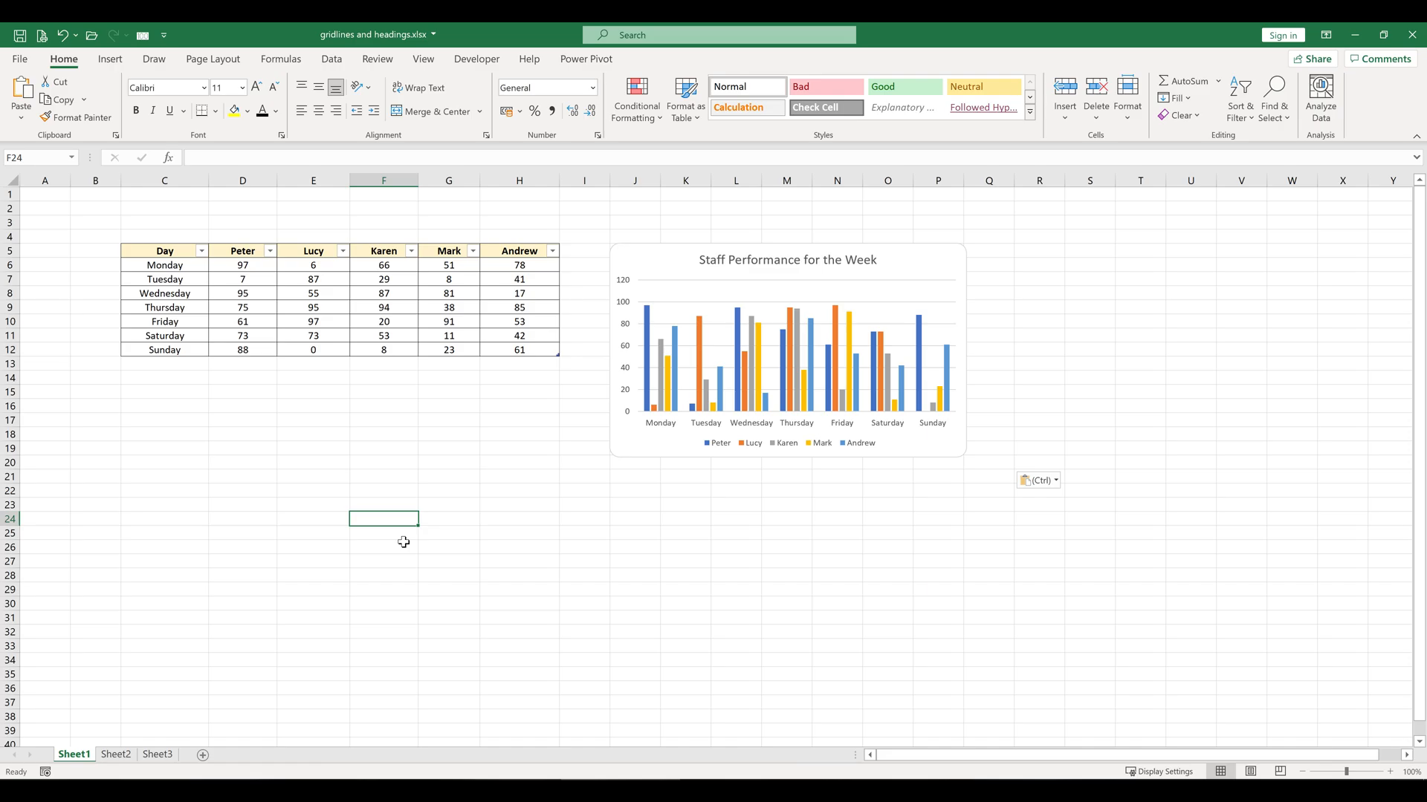
mouse_move(404, 543)
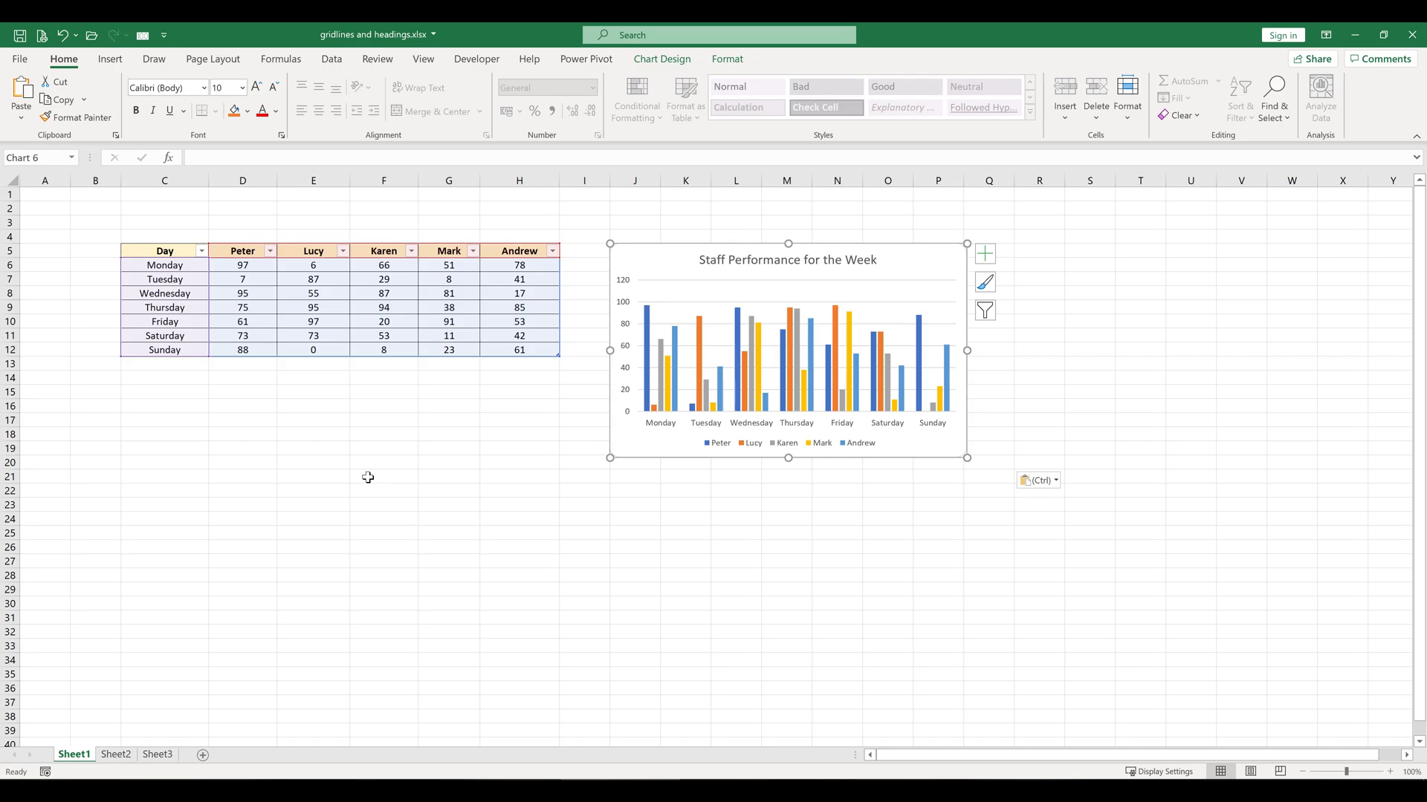
Step: Open the Alt Text pane for the Staff Performance chart from Review's Check Accessibility menu
click(376, 58)
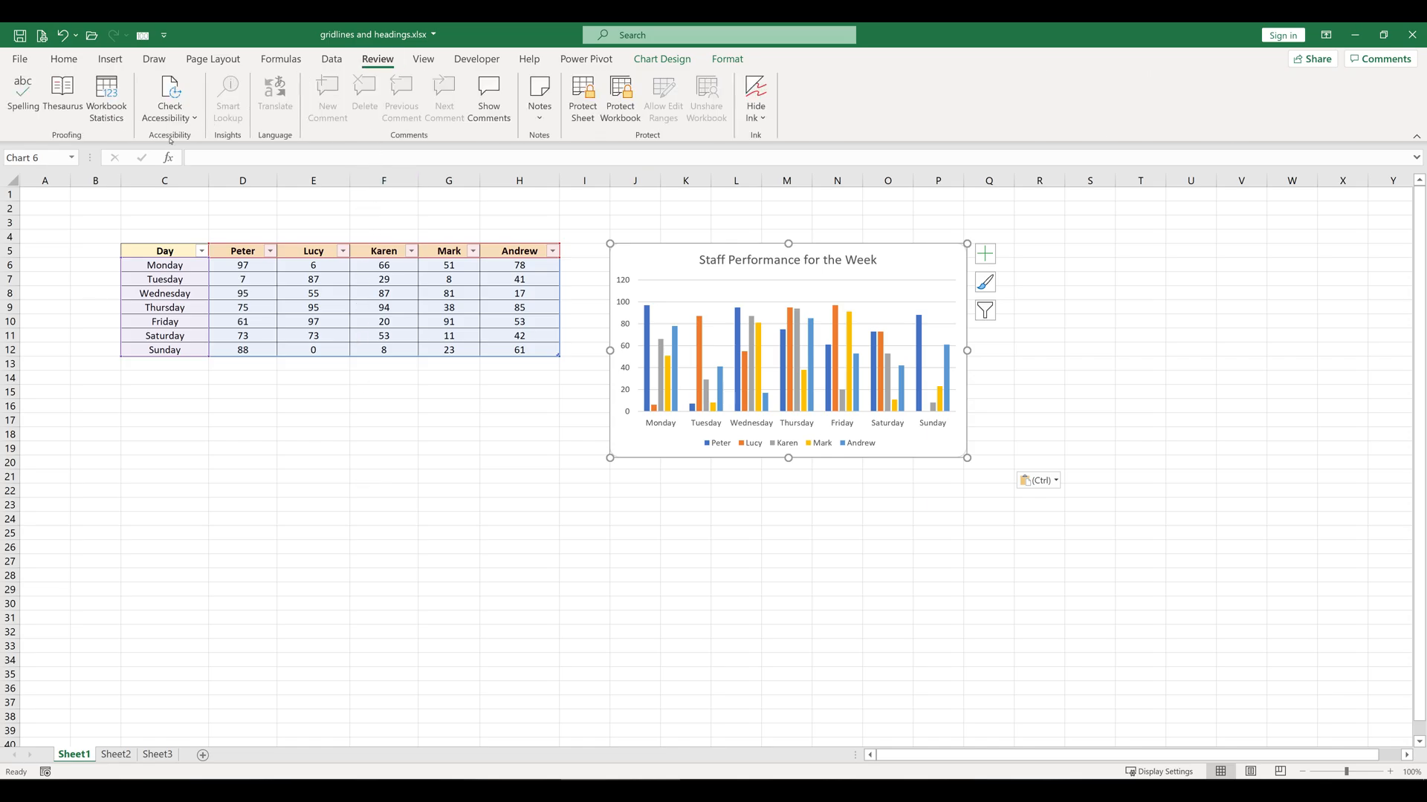
mouse_move(169, 96)
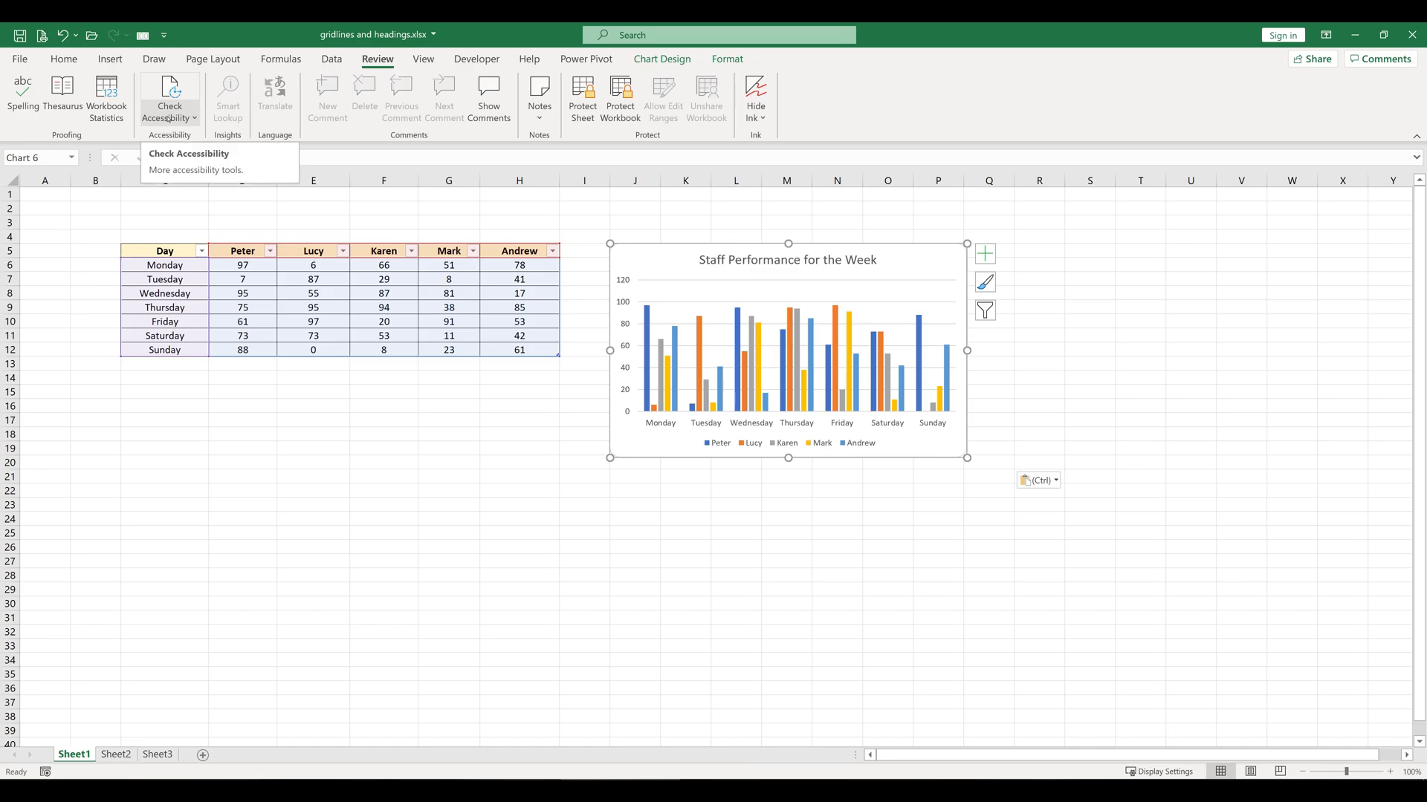
click(169, 118)
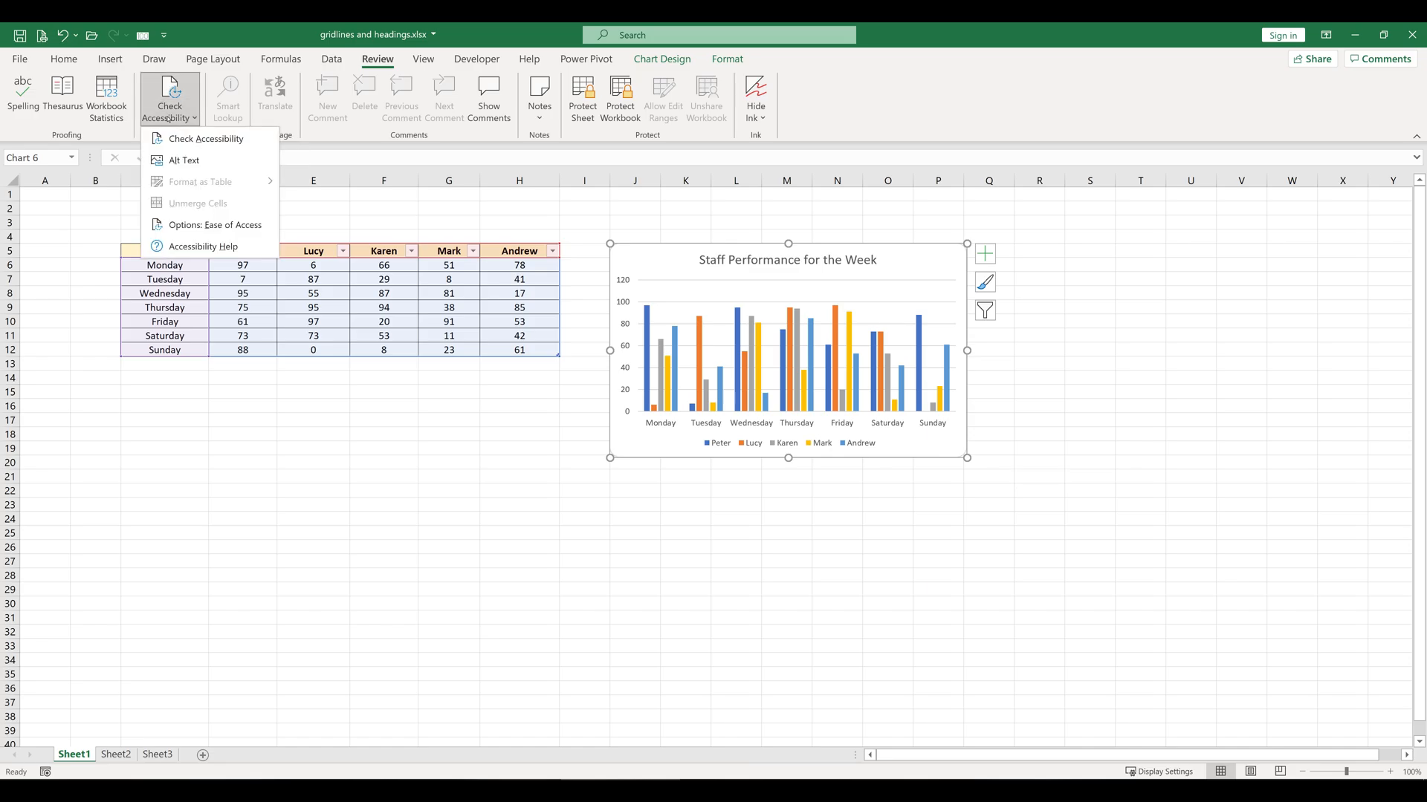
mouse_move(182, 160)
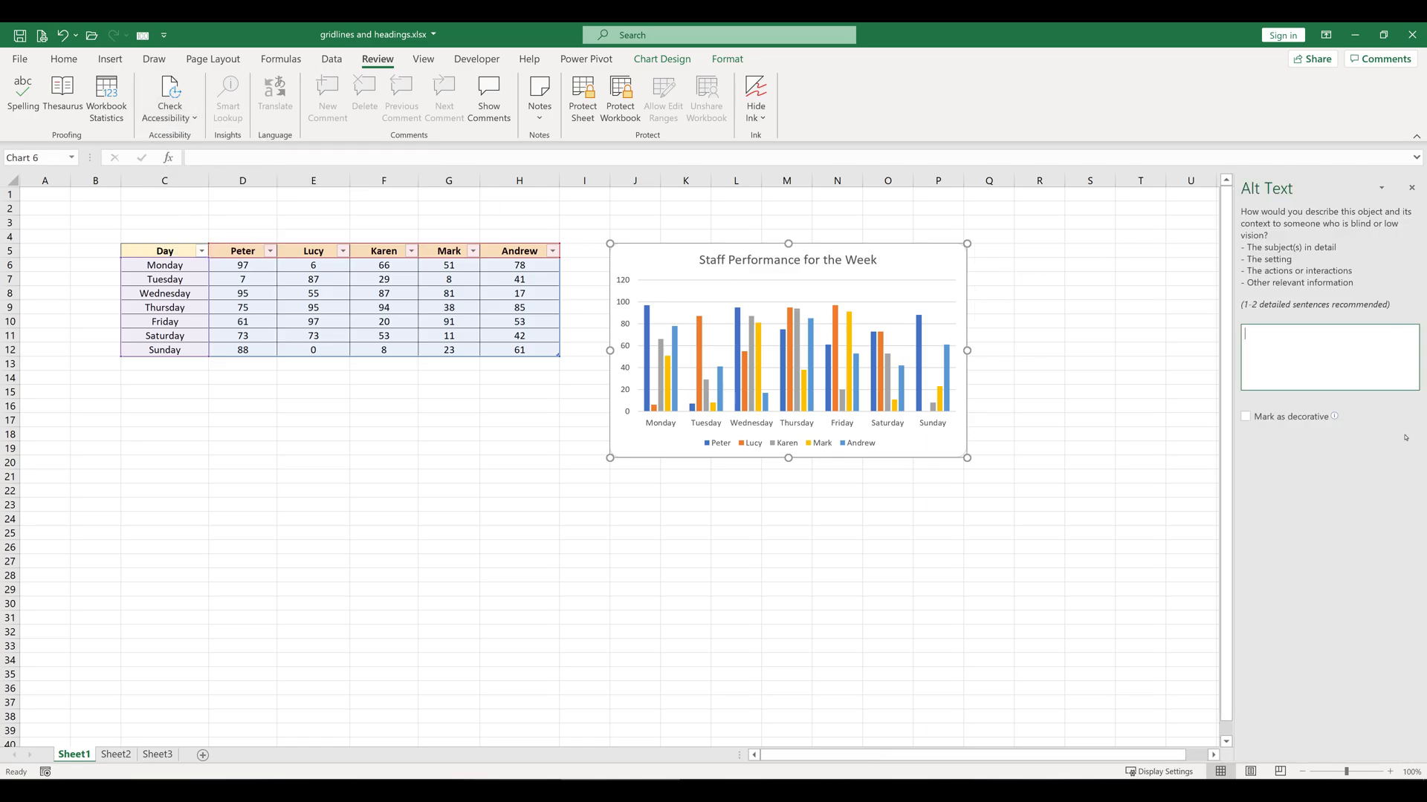
mouse_move(1377, 519)
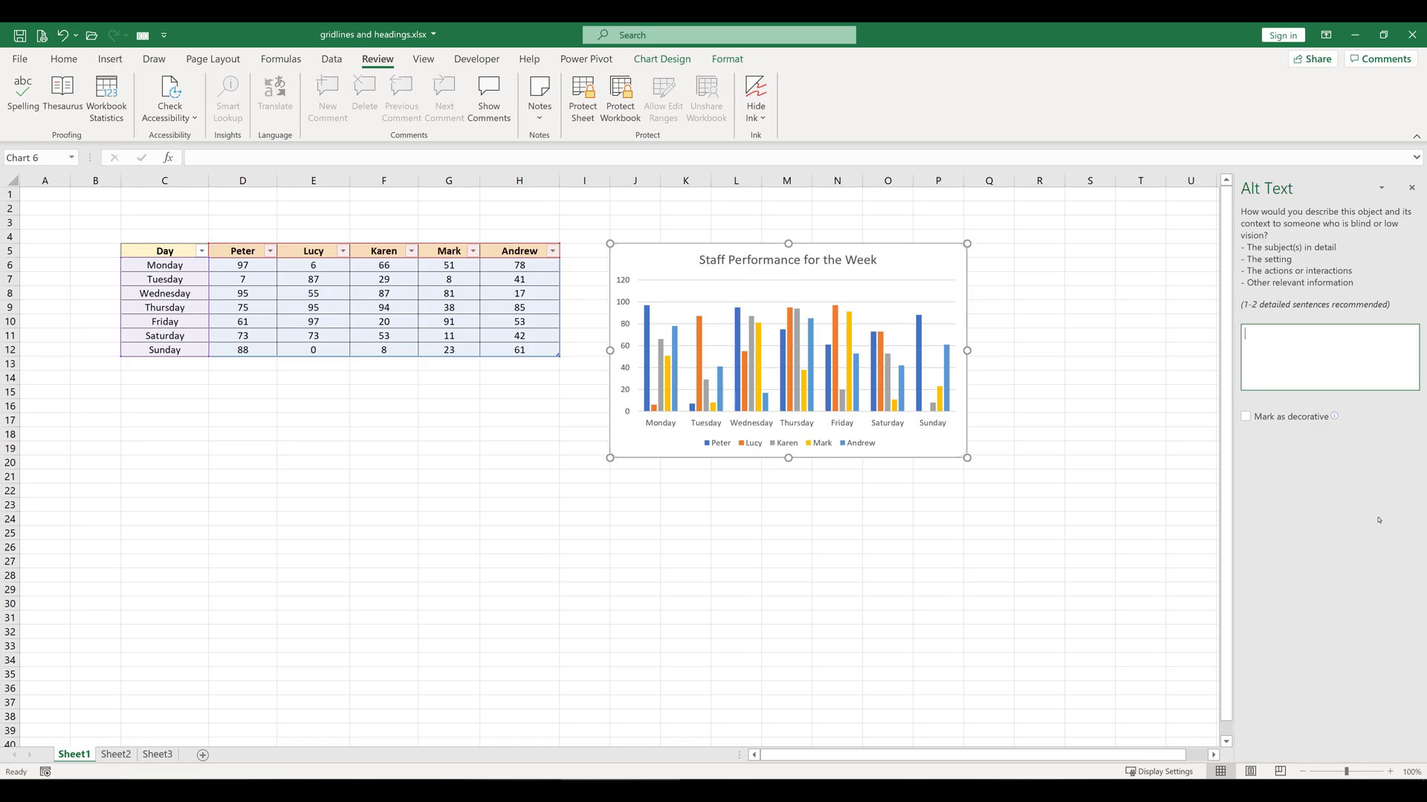
click(1328, 356)
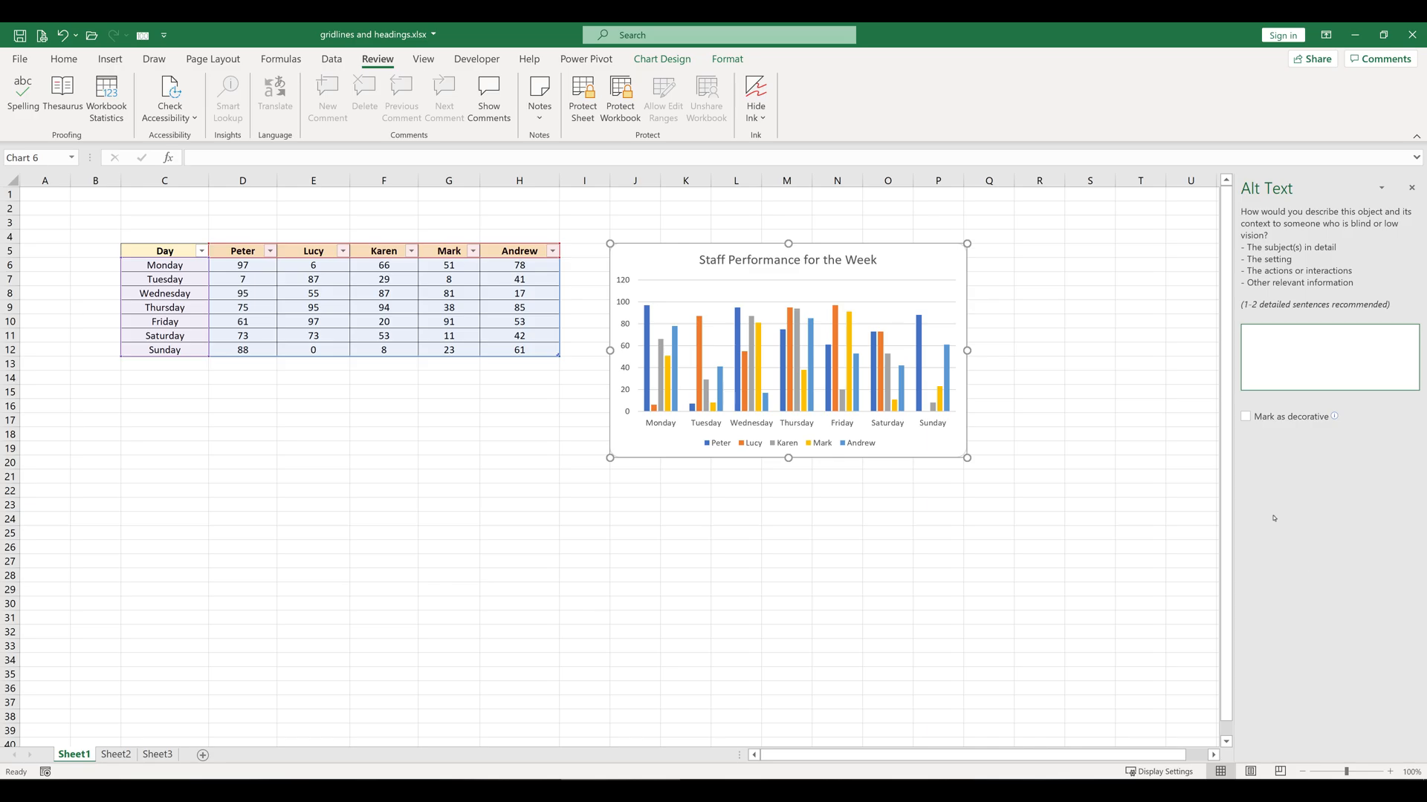
mouse_move(1244, 416)
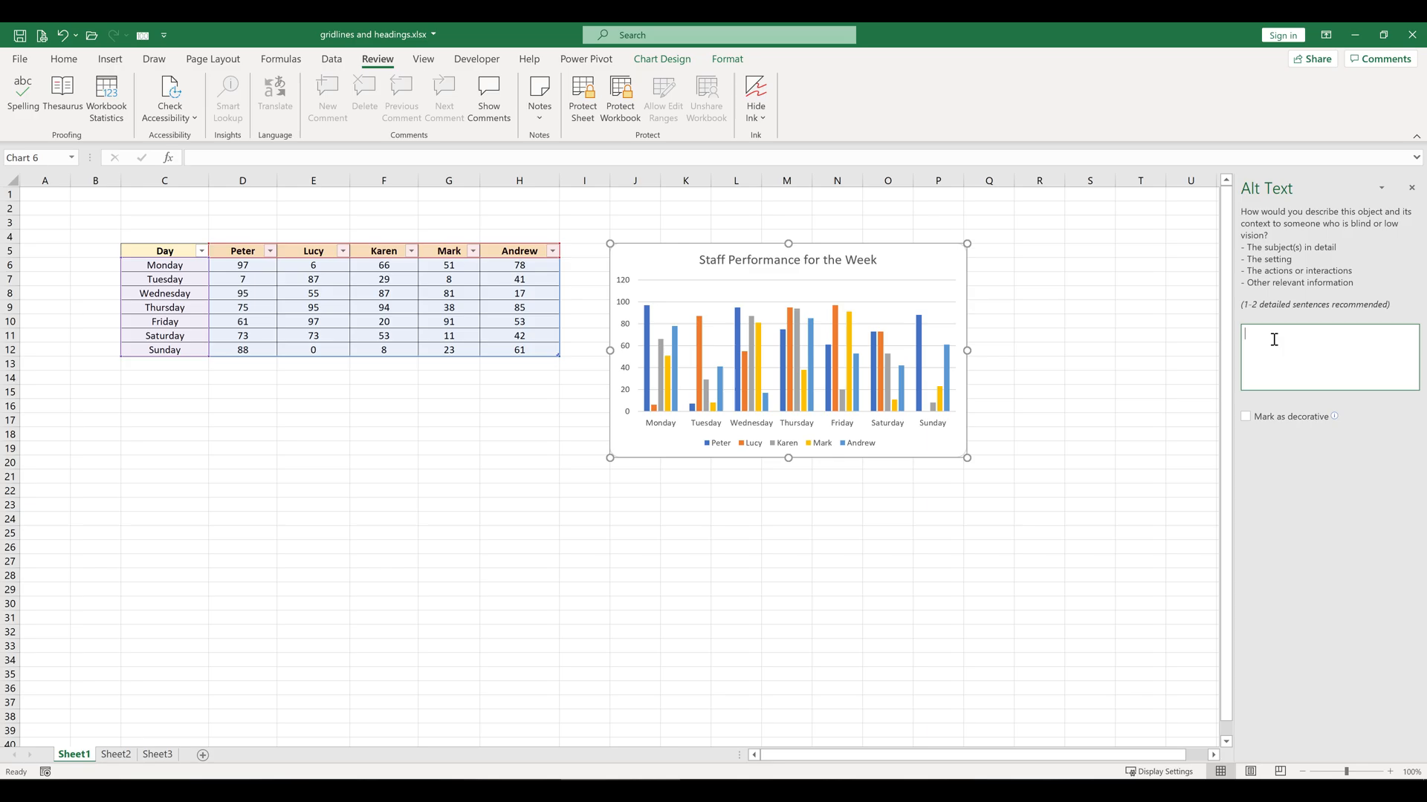
Step: Enter 'Test' as the chart's alt text description, then deselect the chart
text(Test)
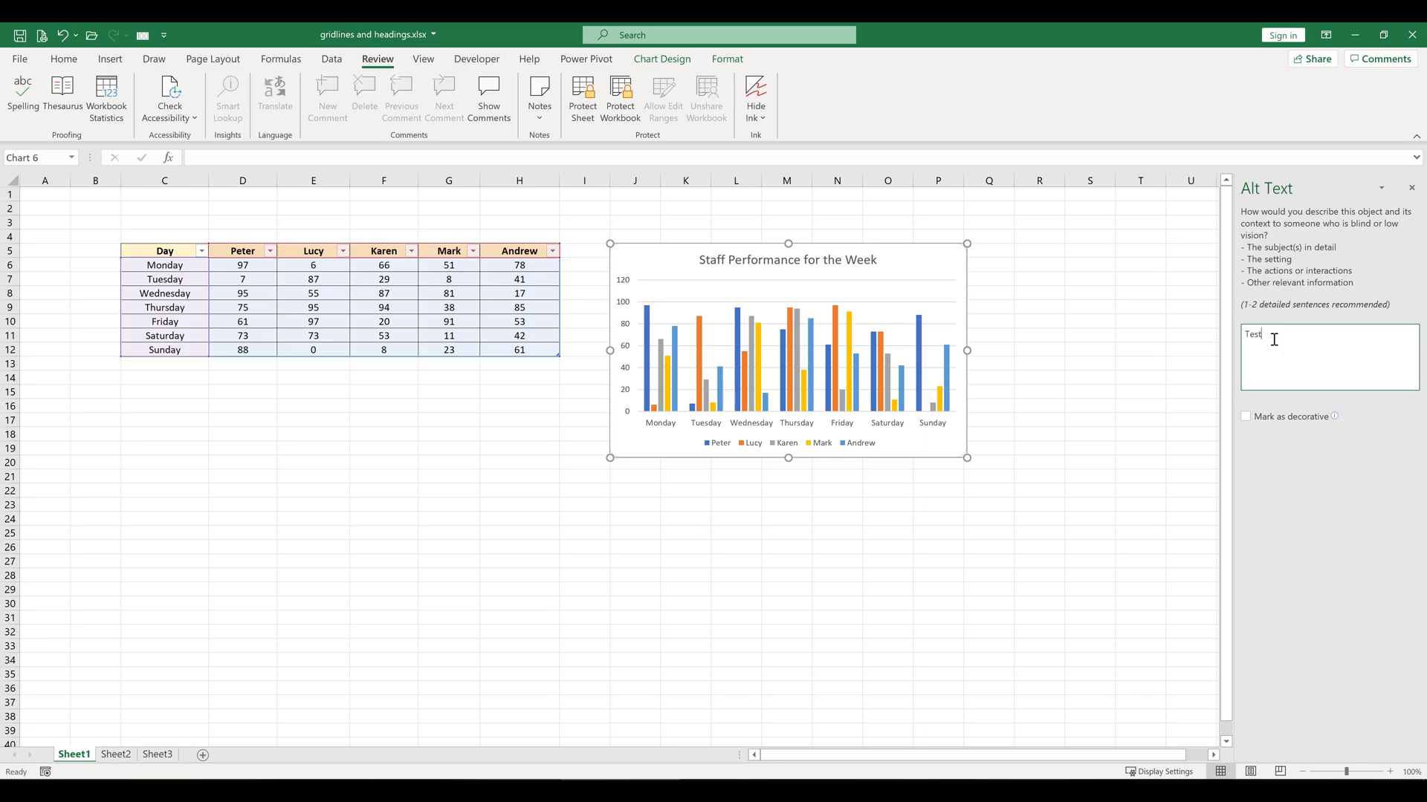
click(835, 575)
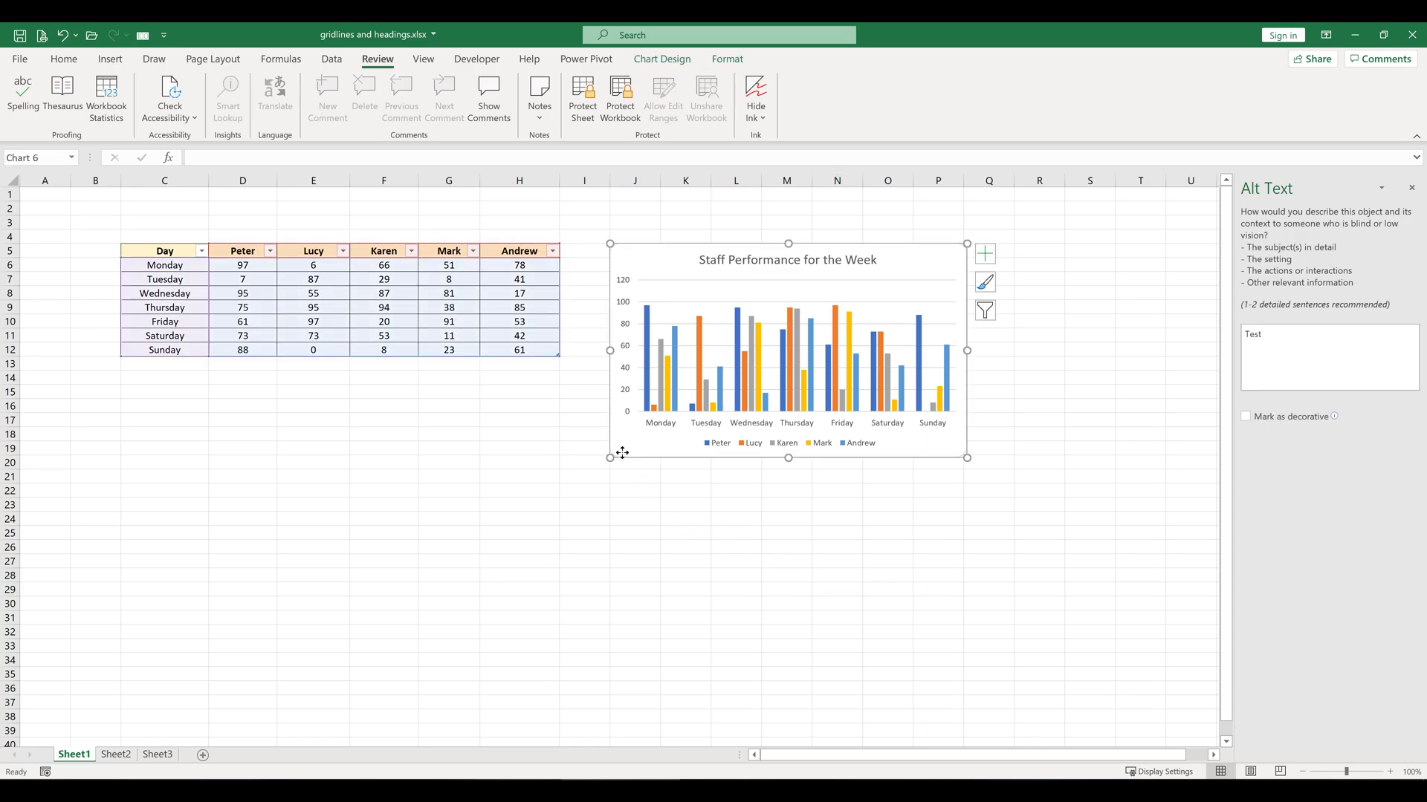
mouse_move(640, 571)
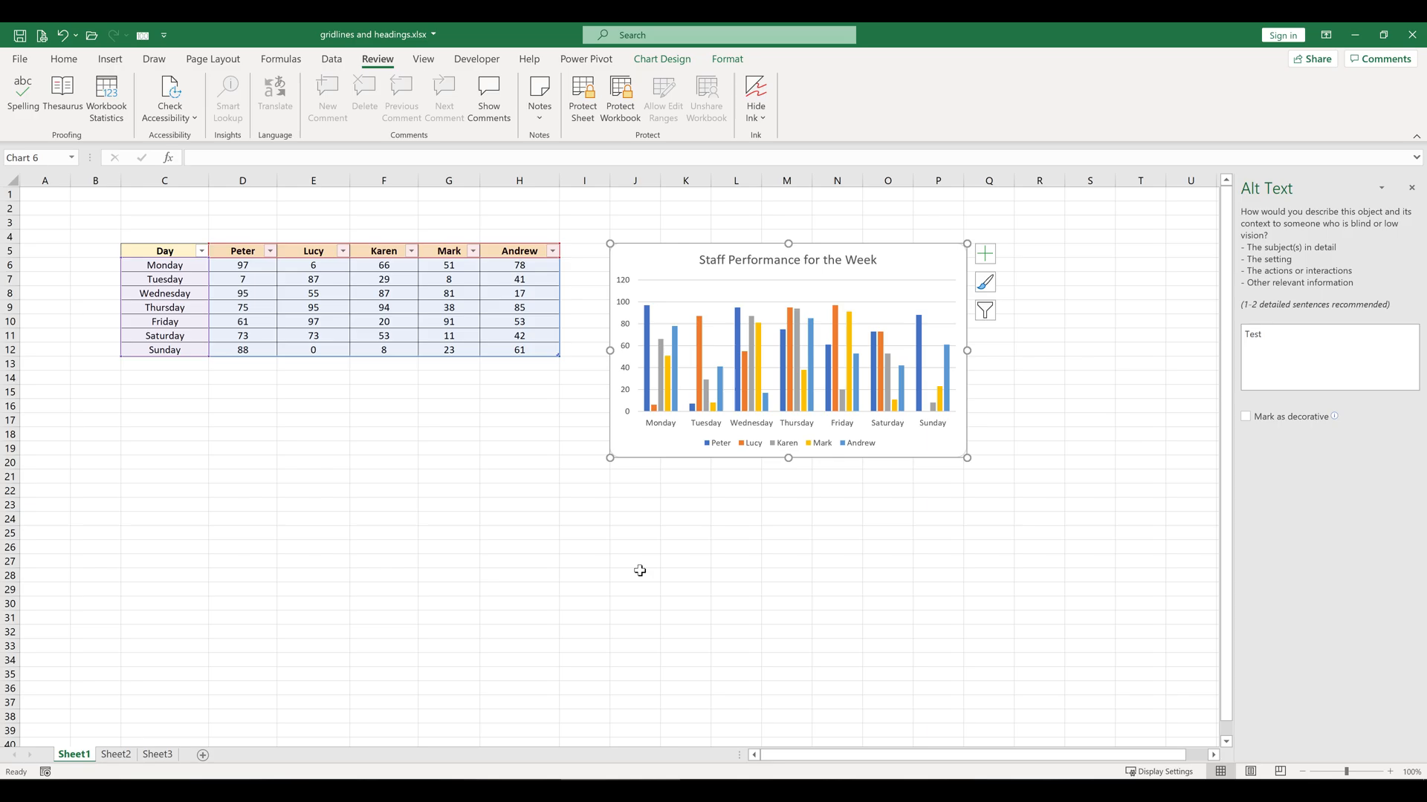
click(242, 505)
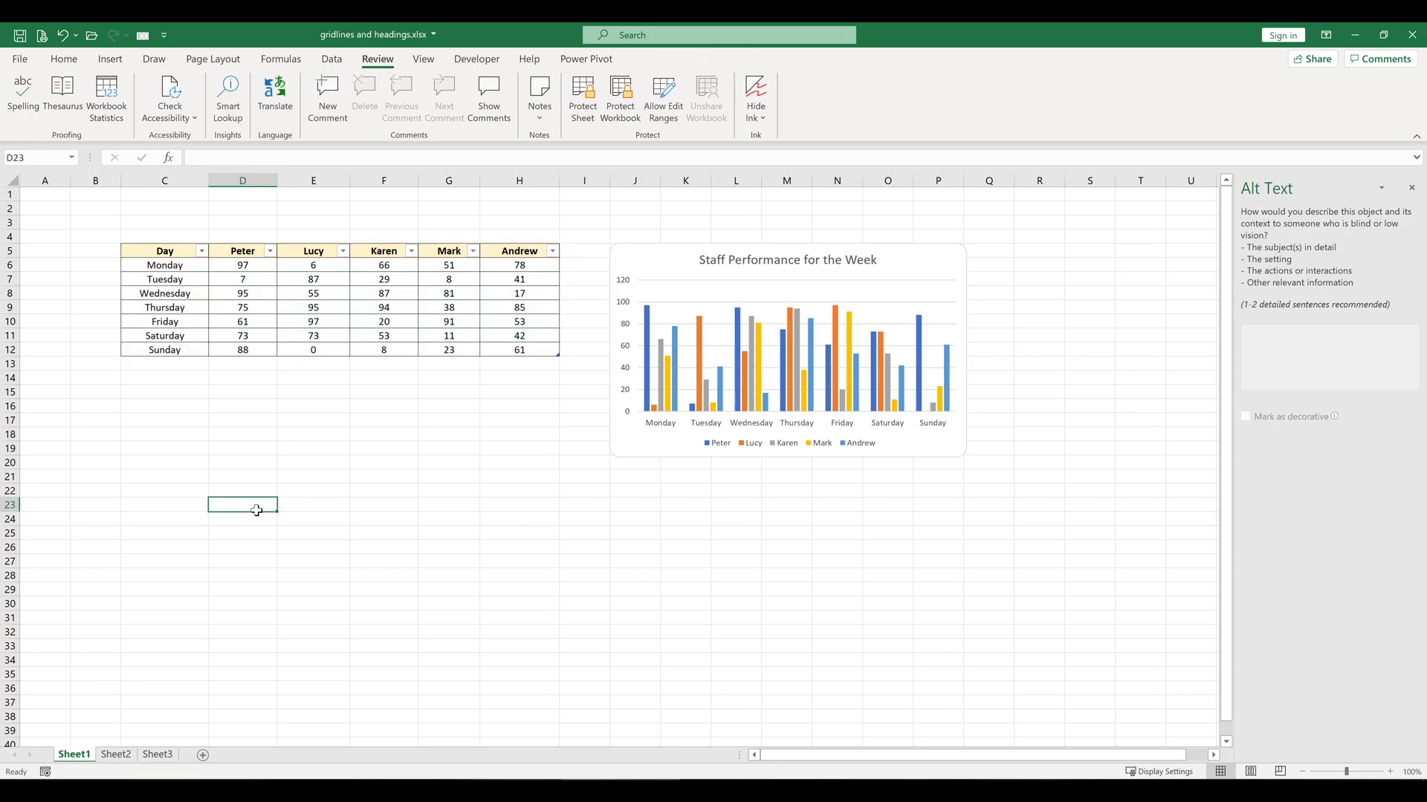